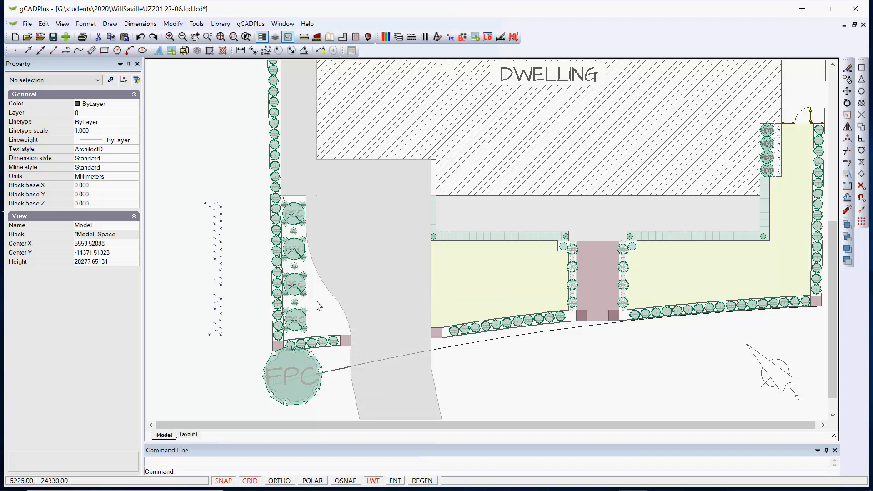
- Scroll through the template drawing list for the new drawing
scroll("down", 3)
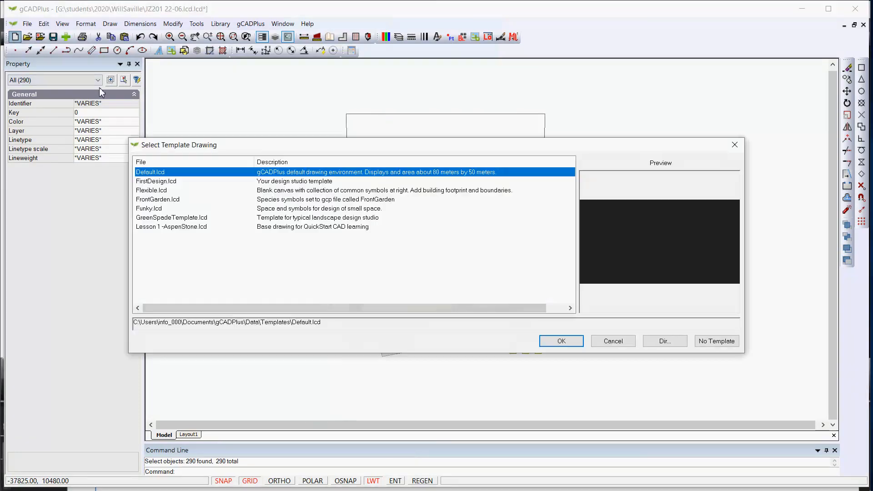
- Start a new drawing from the default template and paste the copied landscape objects at 0,0
left_click(560, 341)
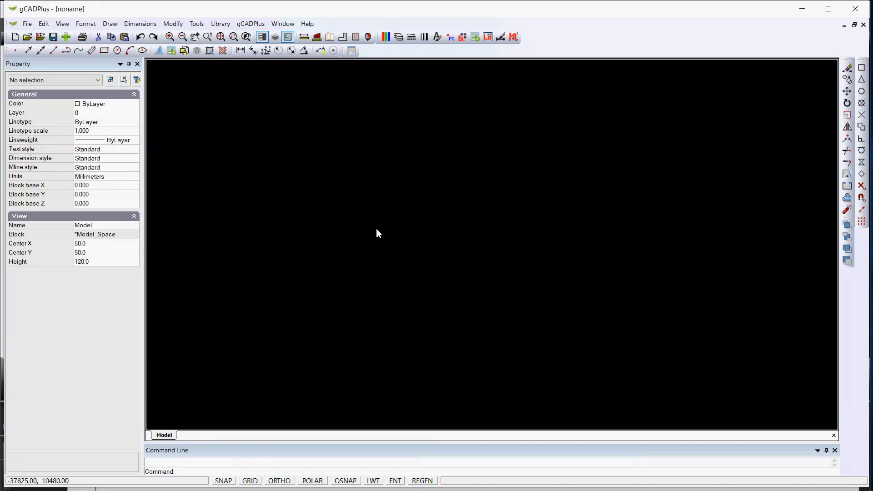
mouse_move(389, 238)
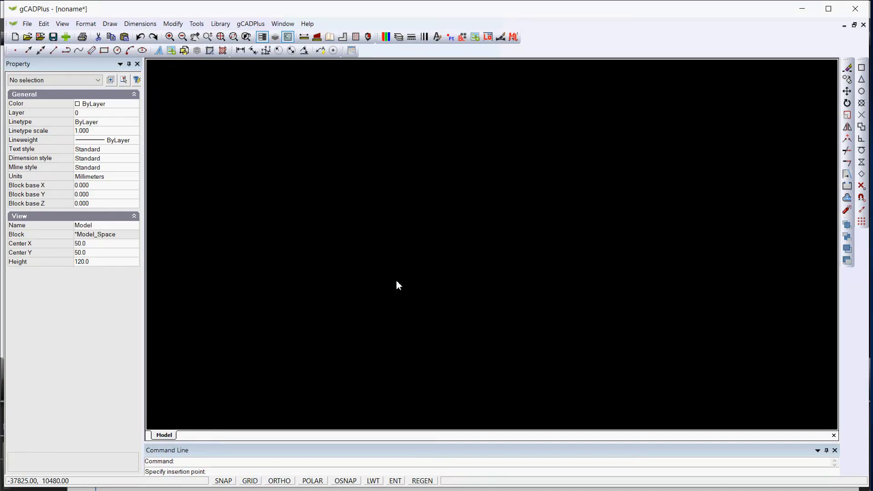
mouse_move(404, 301)
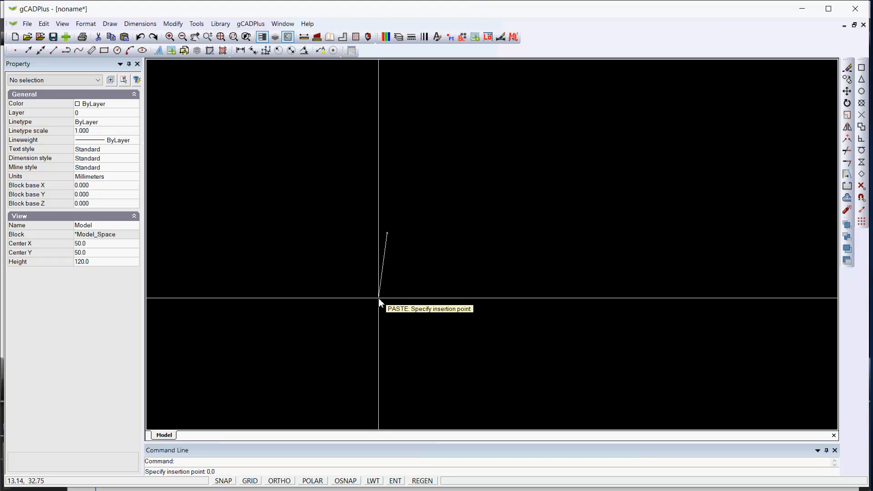
right_click(384, 300)
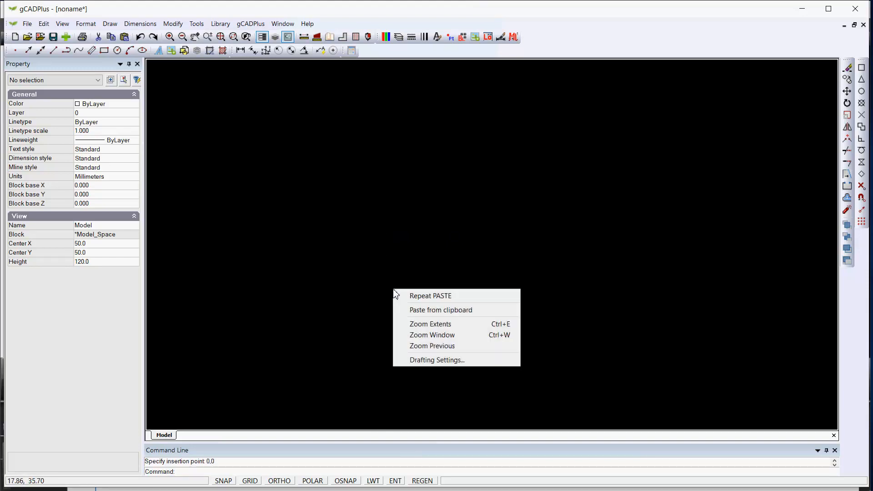
left_click(430, 323)
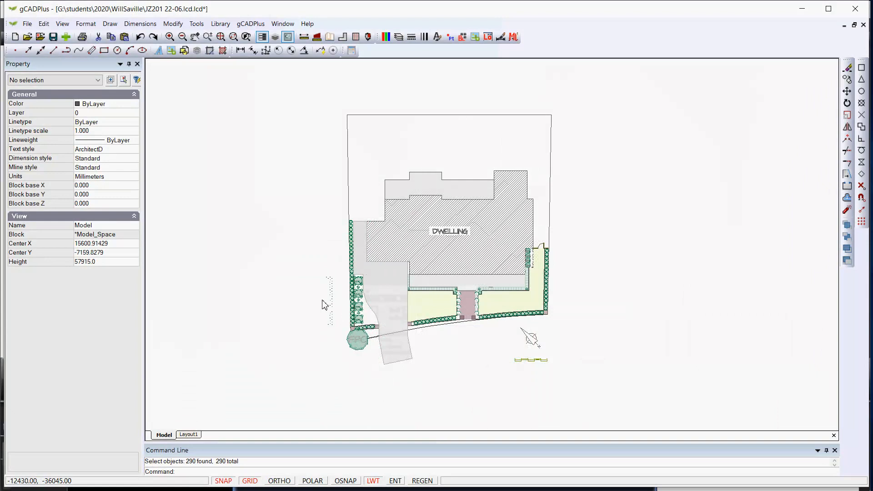
mouse_move(251, 263)
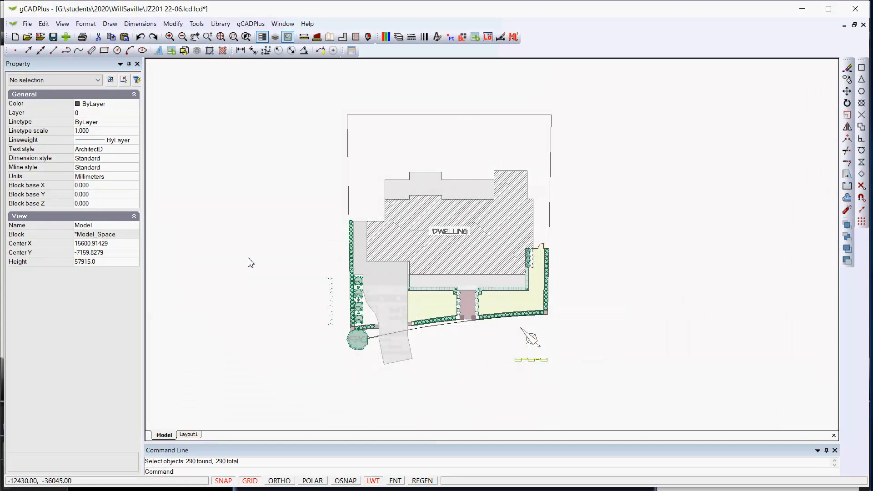
mouse_move(235, 218)
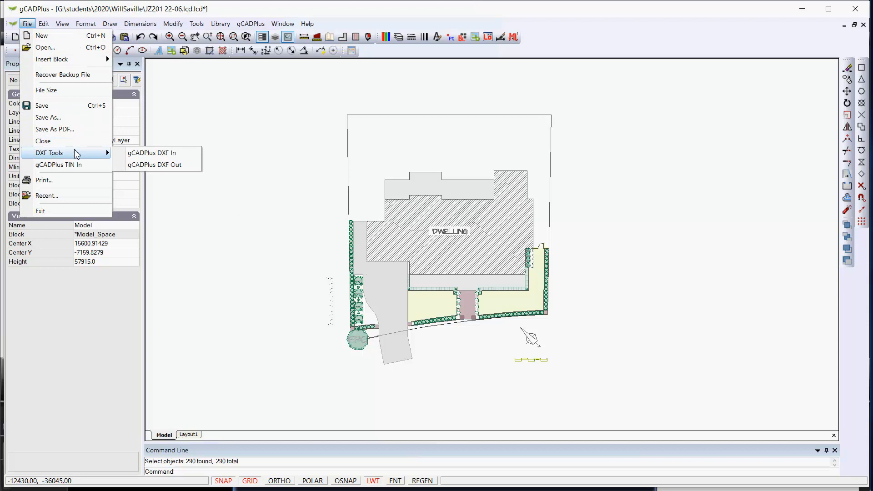
mouse_move(178, 164)
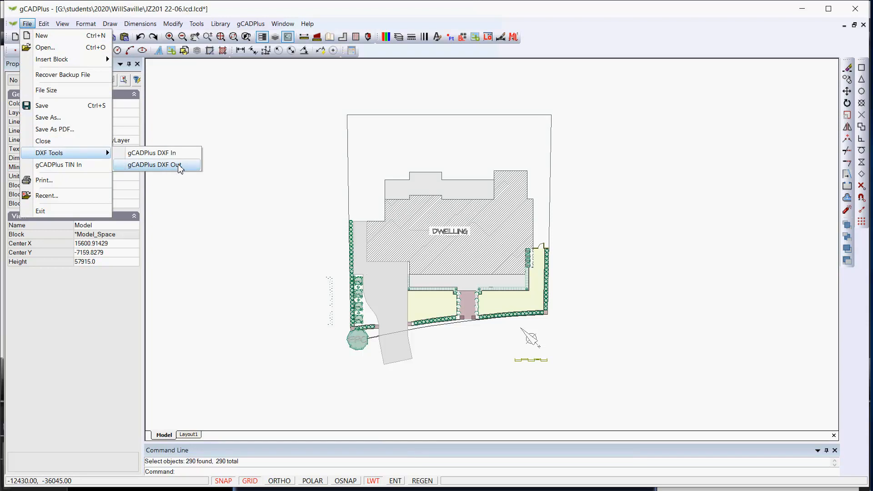
- Export the landscape plan through DXF Out to Desktop as test.dxf
left_click(153, 165)
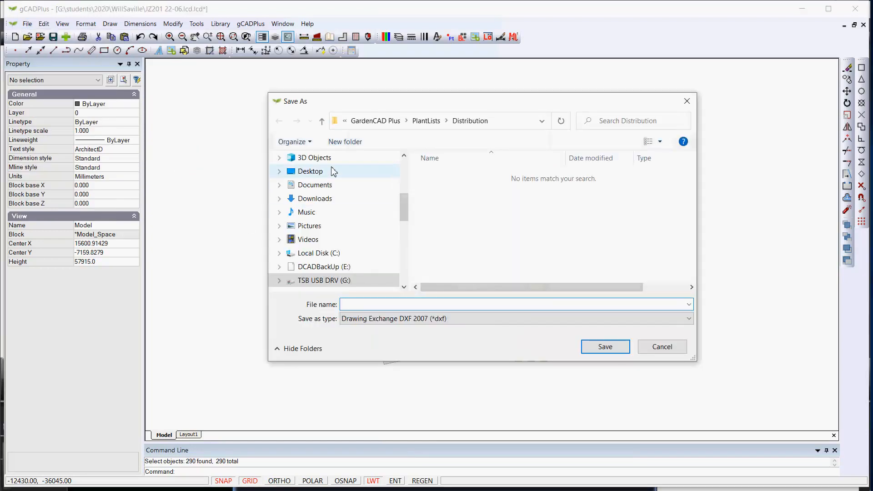
left_click(310, 171)
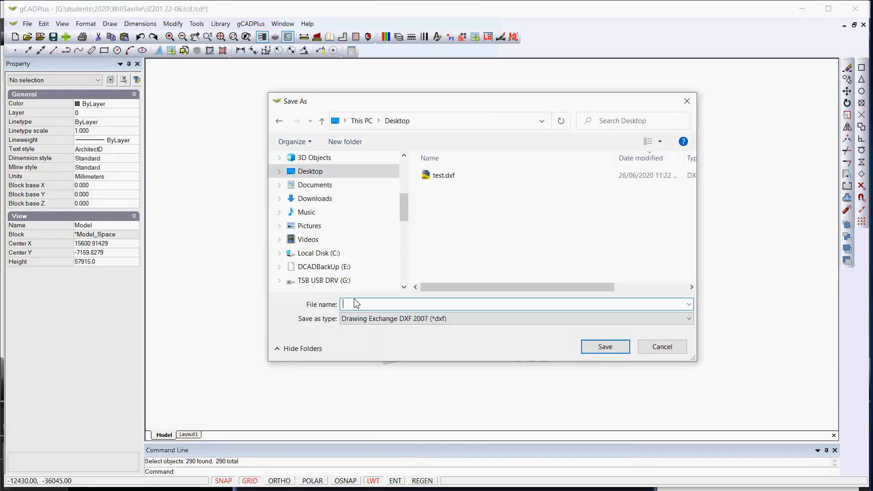
left_click(444, 175)
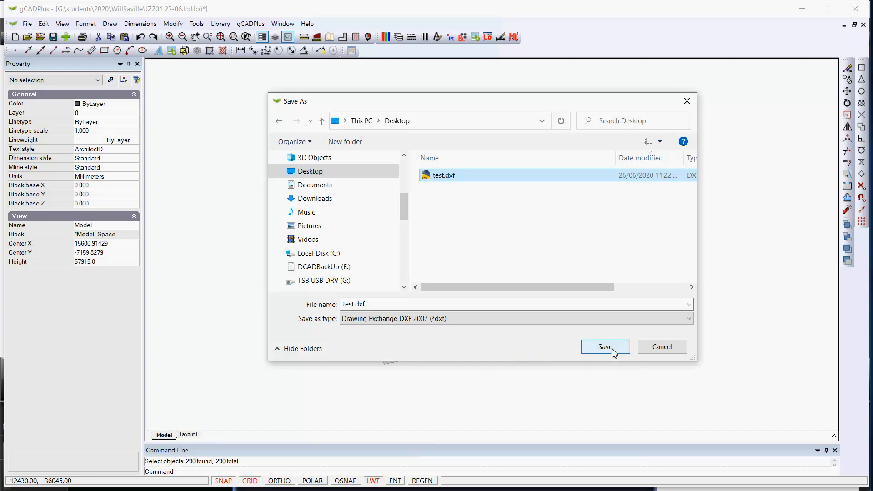
left_click(605, 347)
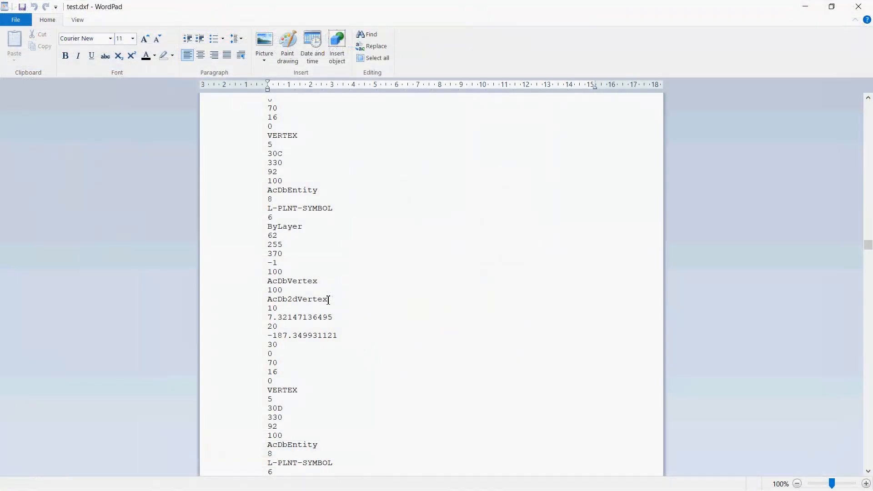
mouse_move(370, 216)
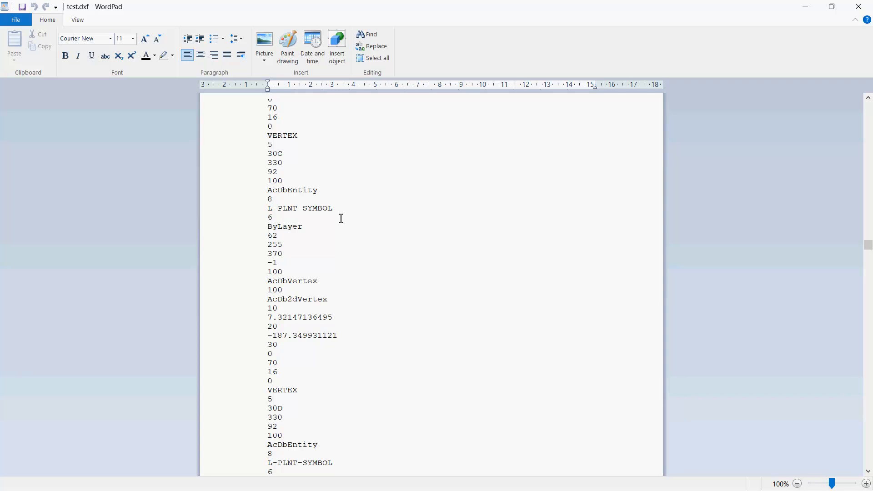
- Select the value 255 in test.dxf's vertex data
double_click(300, 208)
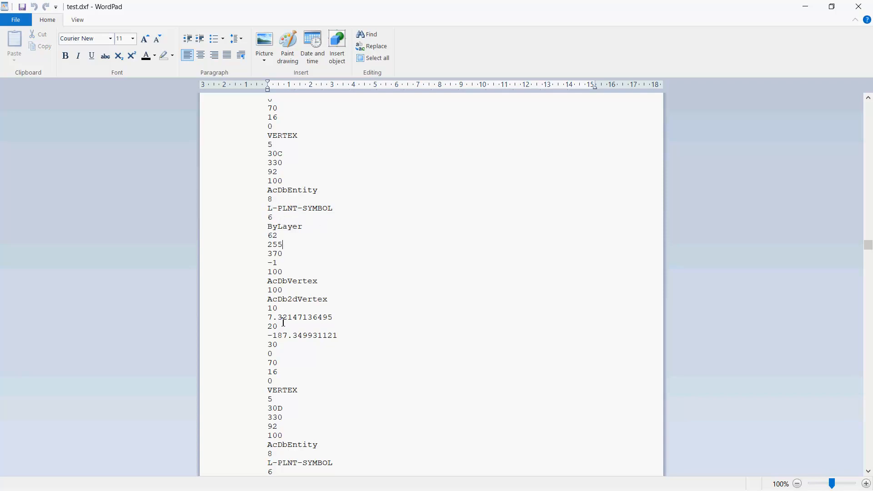
mouse_move(422, 305)
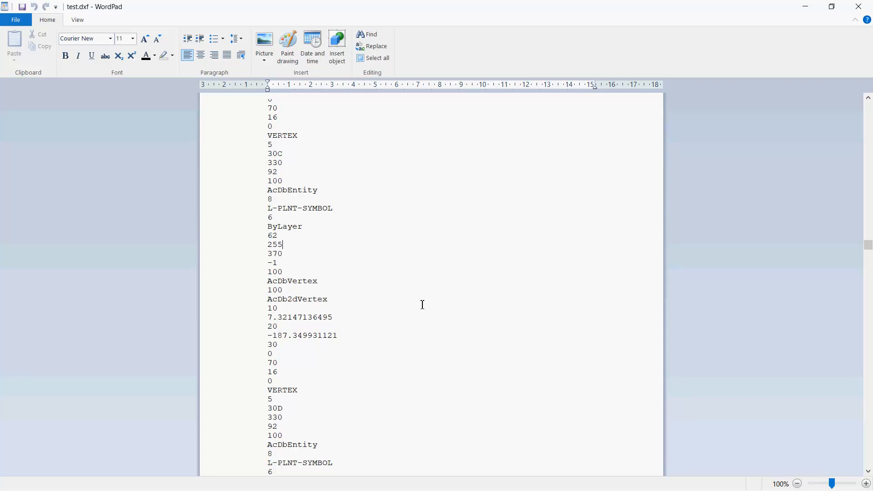
mouse_move(414, 306)
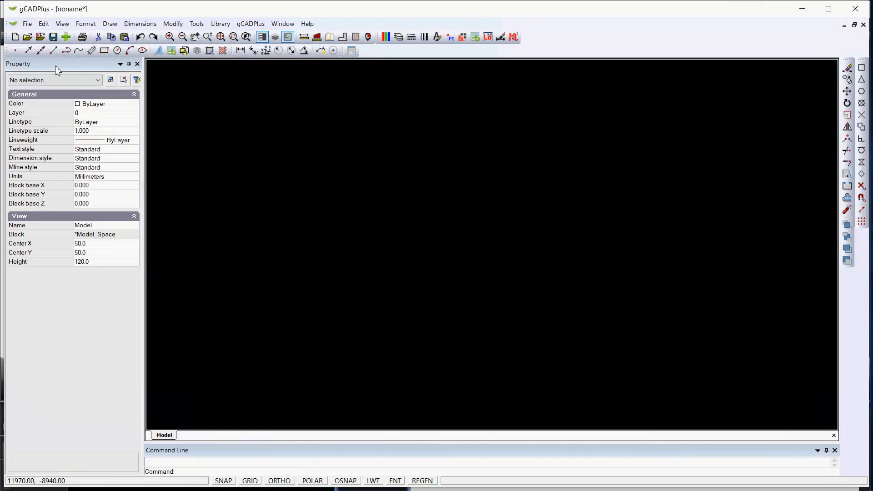
- Import test.dxf from the Desktop with File > DXF Tools > gCADPlus DXF In
left_click(27, 23)
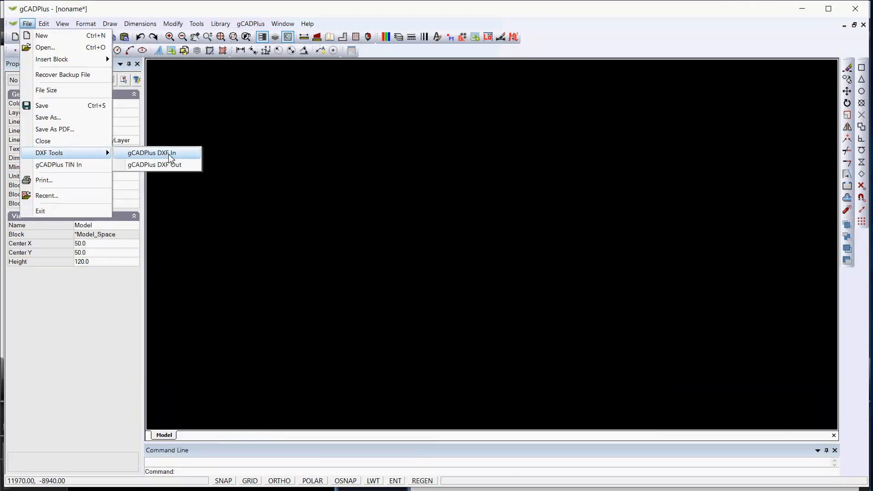
left_click(151, 153)
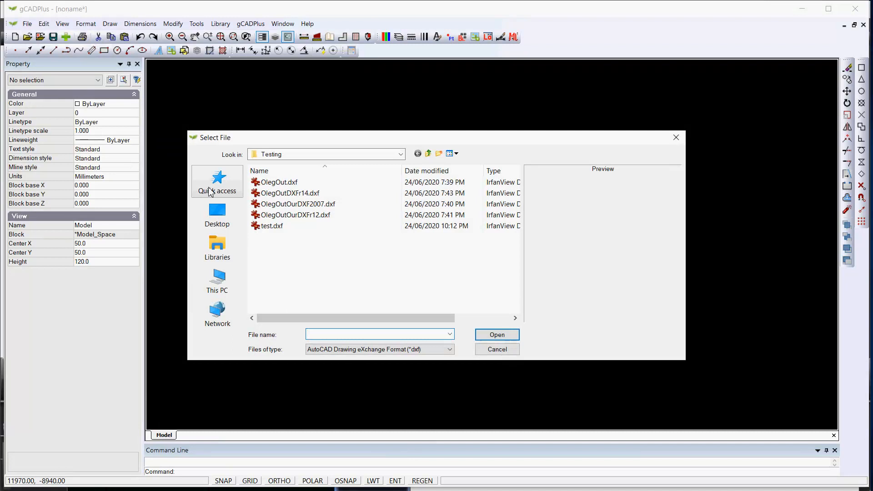
left_click(217, 215)
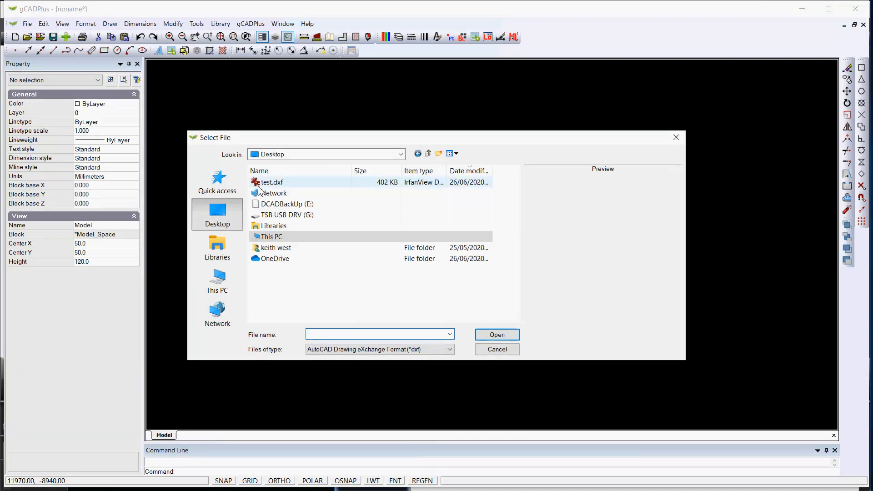
left_click(496, 349)
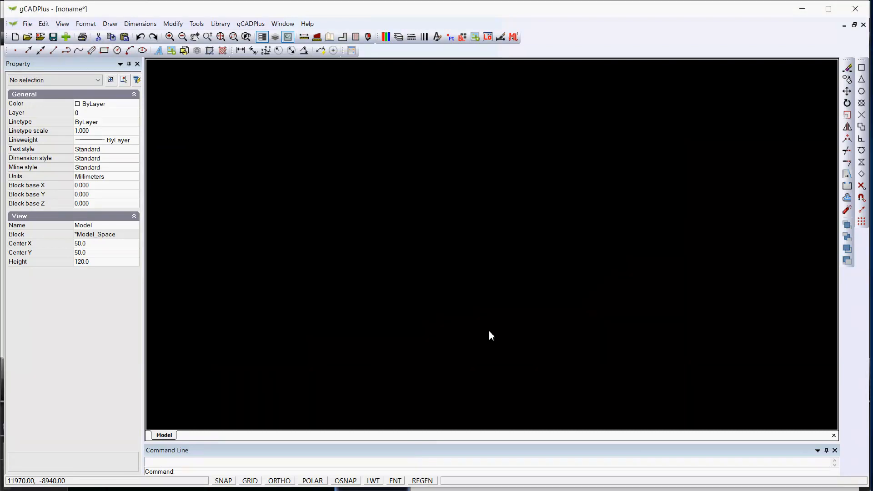
- View the imported plan on the Paper_Space A4 layout, then return to the Model tab
left_click(194, 435)
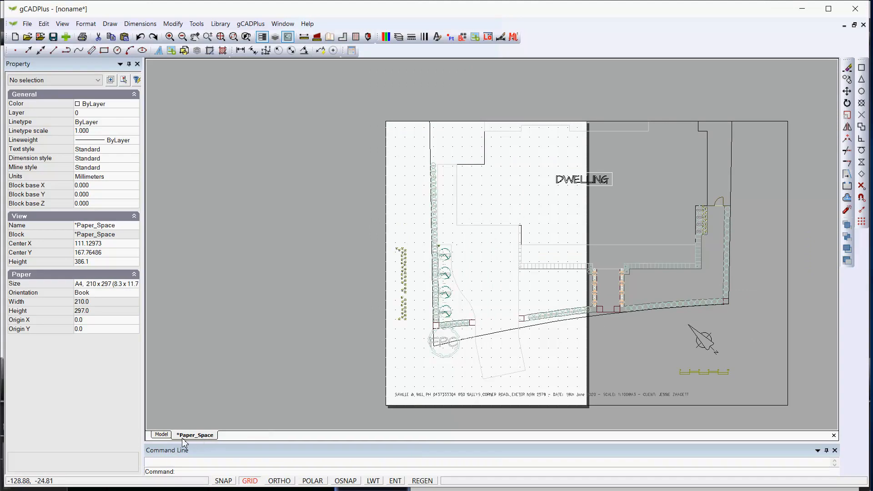
mouse_move(625, 311)
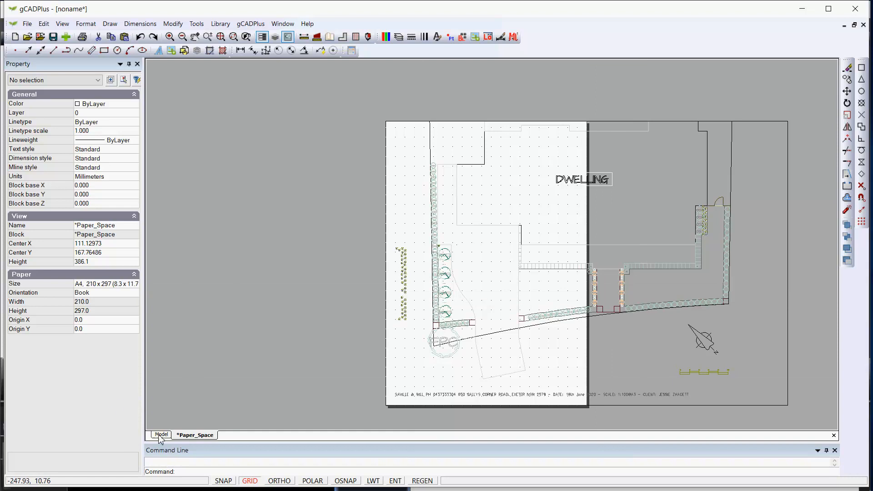
left_click(161, 435)
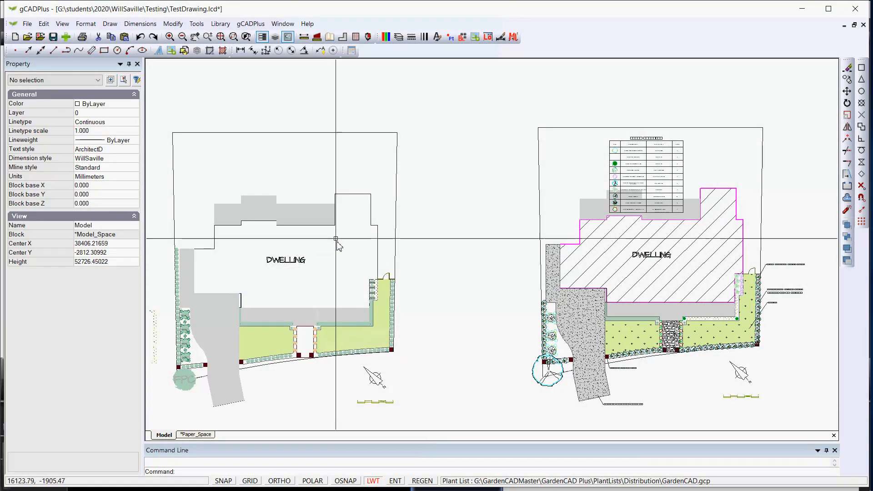
mouse_move(335, 380)
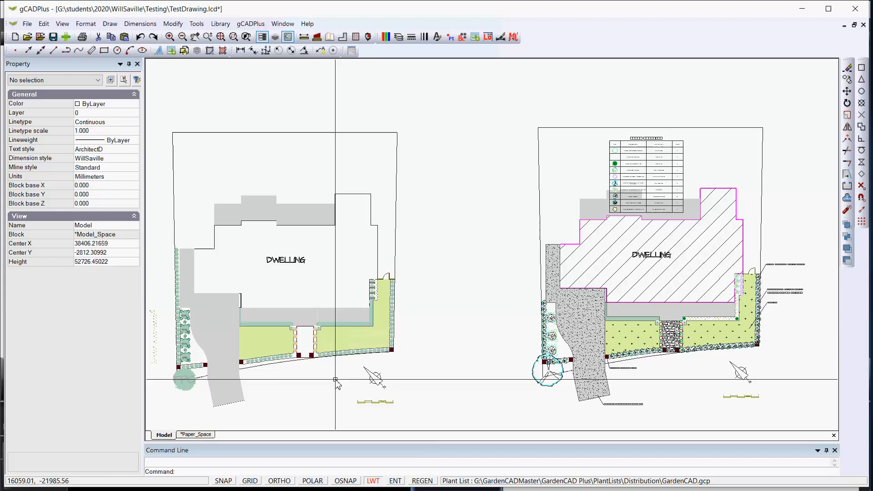
mouse_move(351, 288)
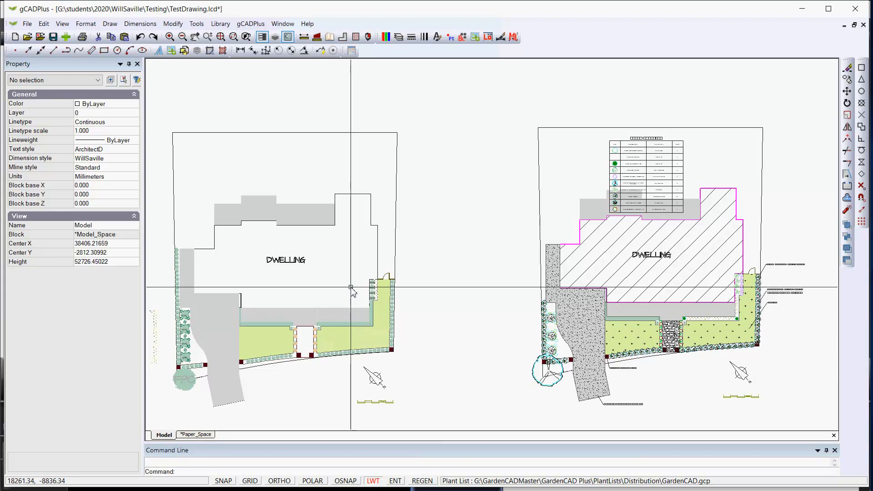
mouse_move(696, 309)
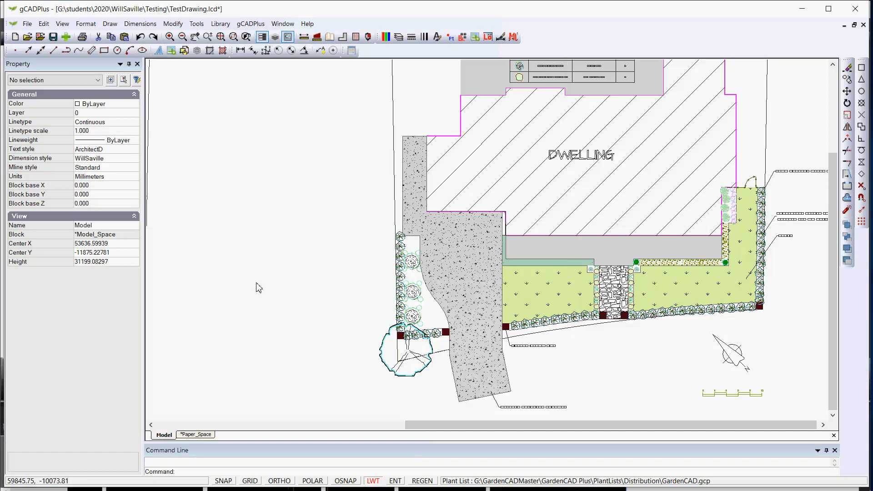
mouse_move(259, 275)
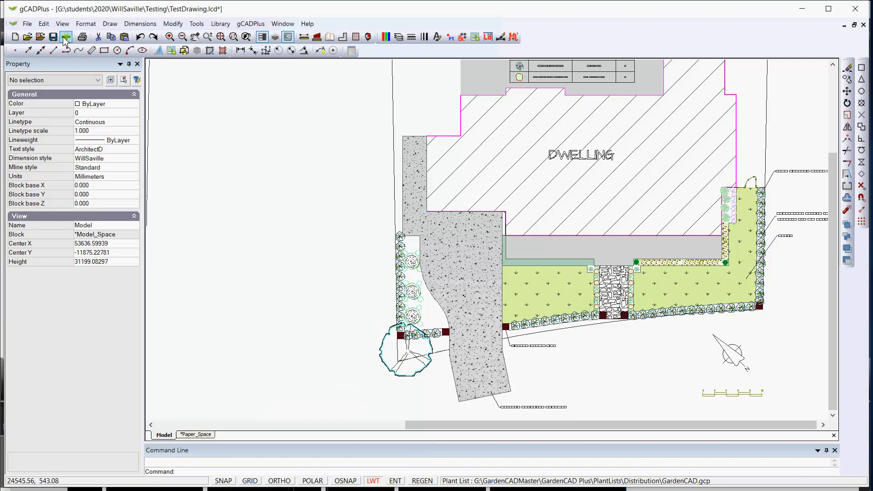
mouse_move(65, 36)
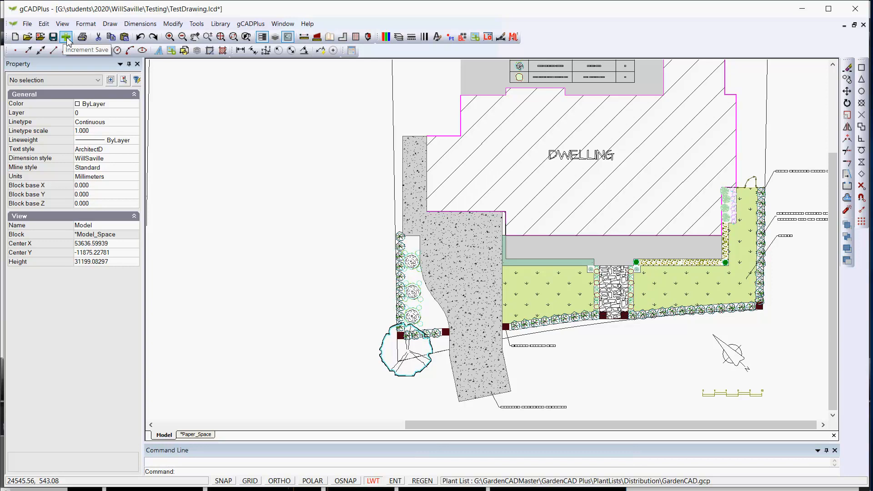
- Increment-save the landscape plan as TestDrawing_01 and dismiss the confirmation message
left_click(65, 36)
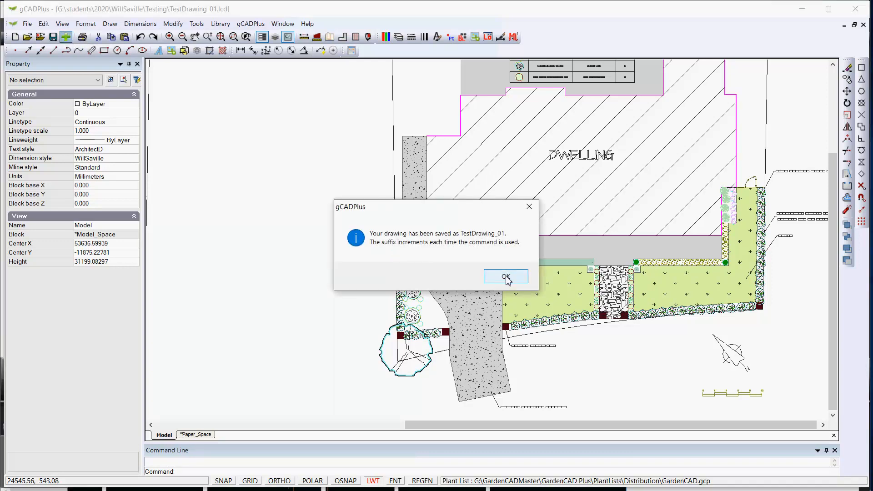
left_click(504, 277)
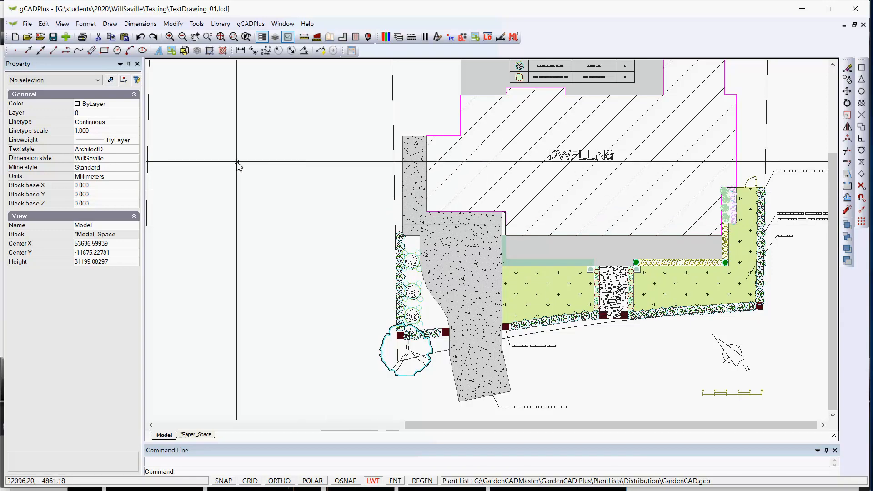
left_click(26, 23)
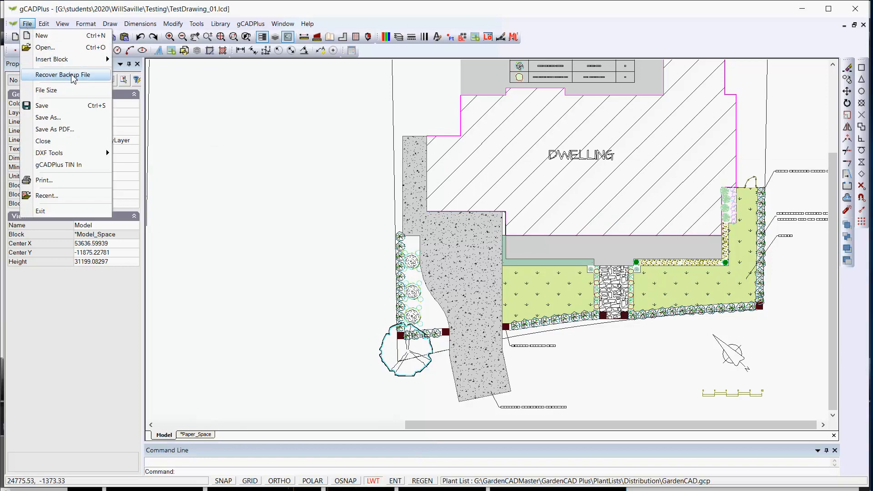
left_click(63, 74)
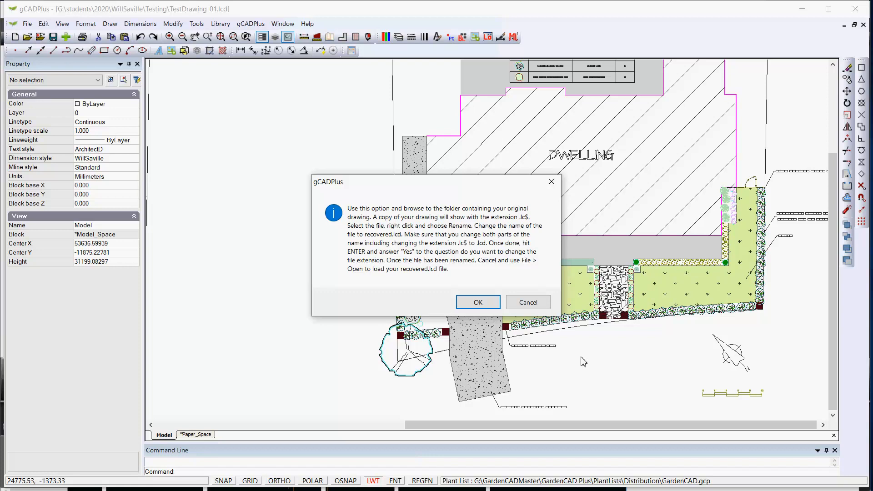
left_click(527, 302)
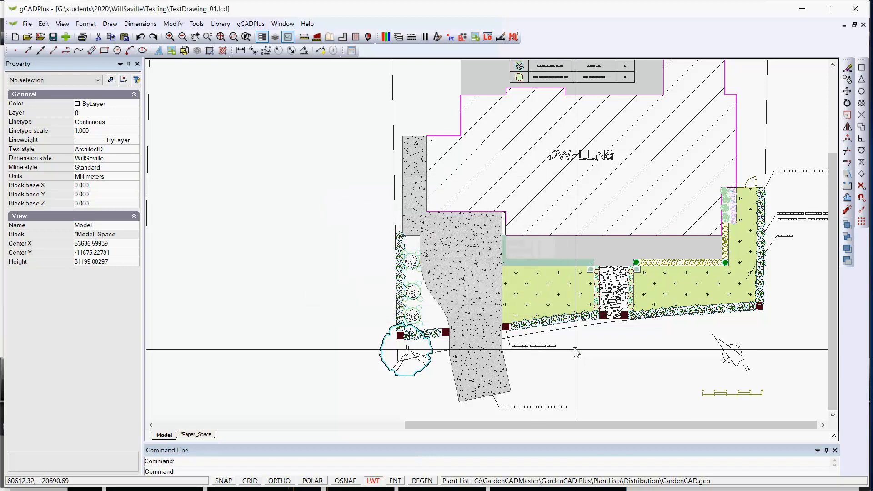